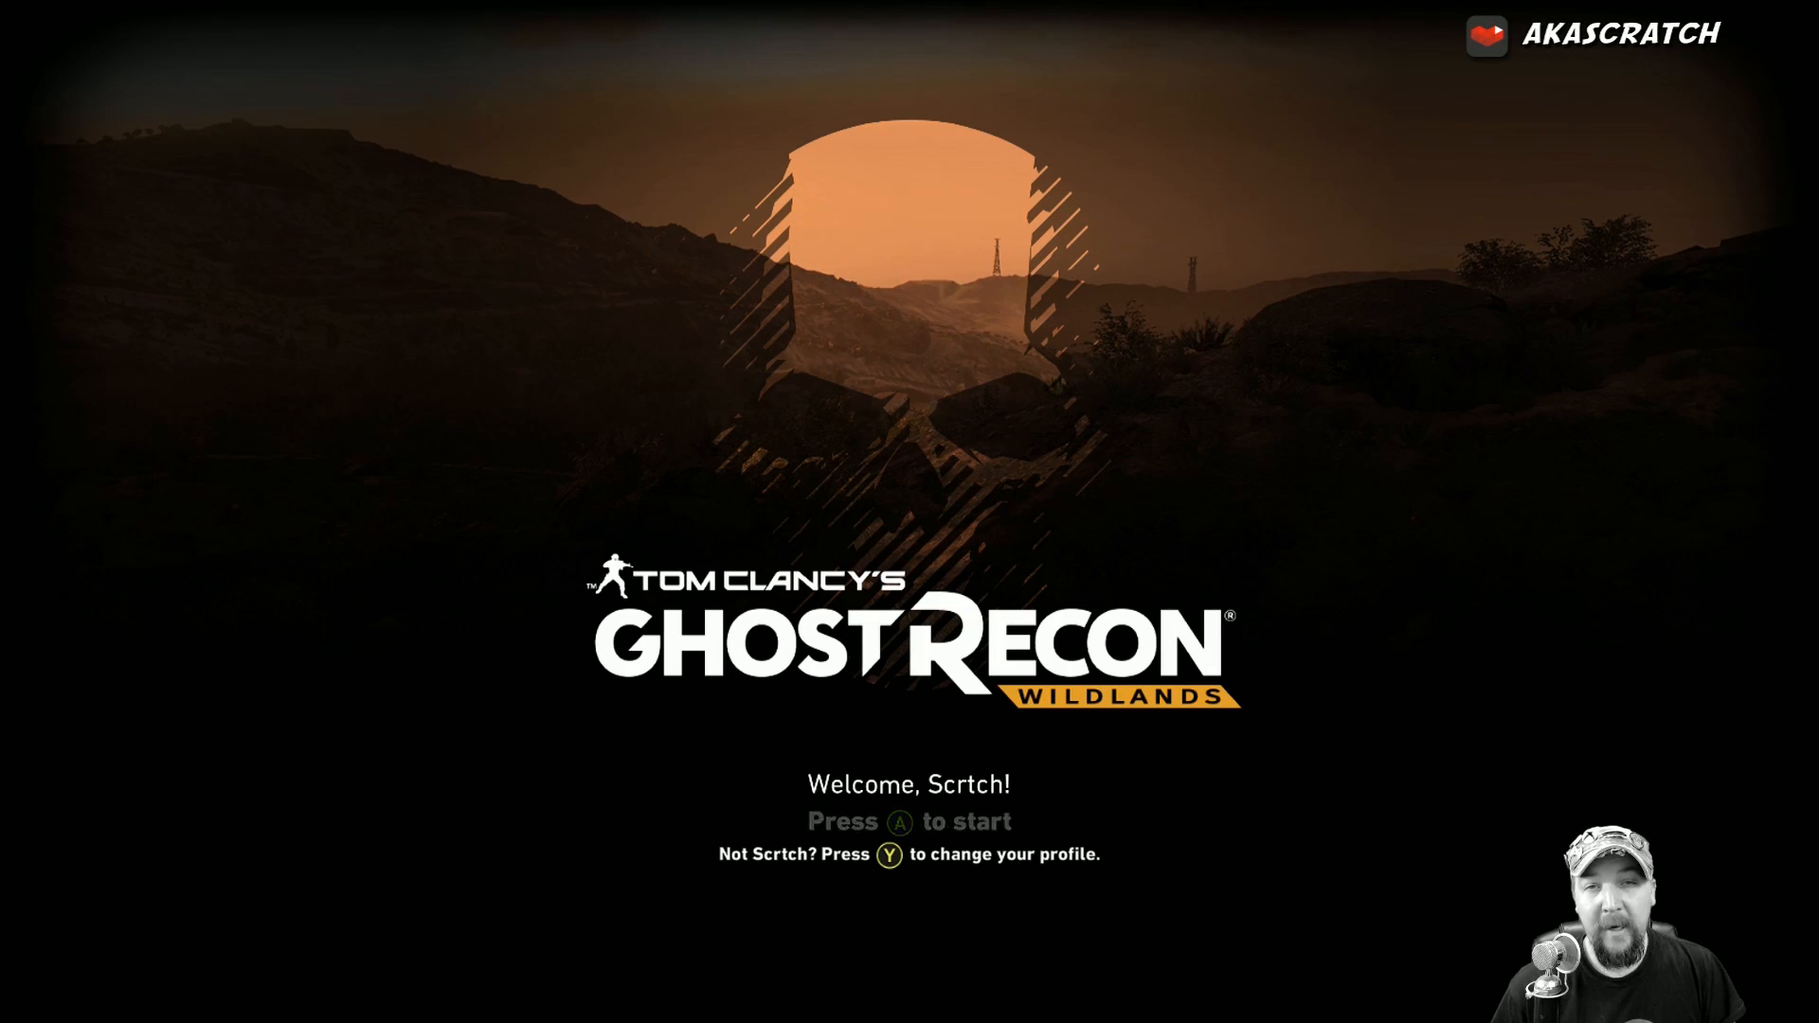
Step: Bring up the Xbox Guide over the Wildlands title screen
{"action": "key", "text": "a"}
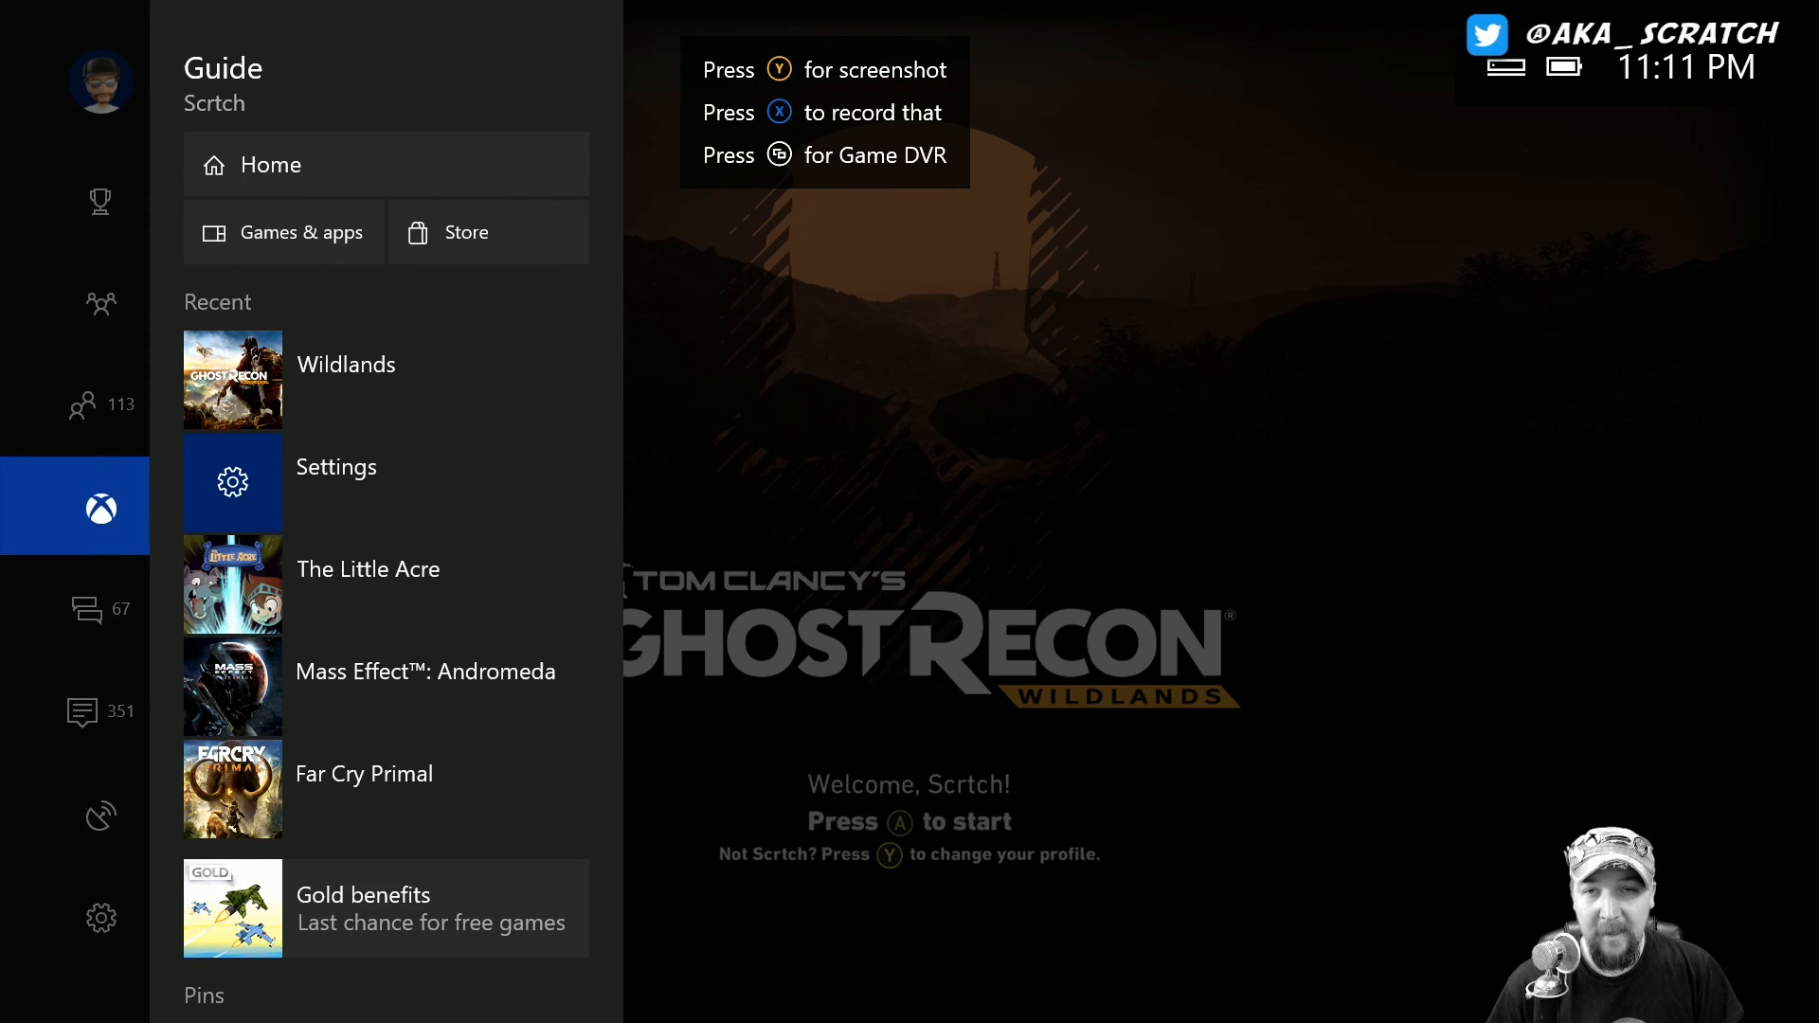
Step: Reach the Beam broadcasting tab and its broadcast setup for Wildlands
{"action": "left_click", "coordinate": [101, 815]}
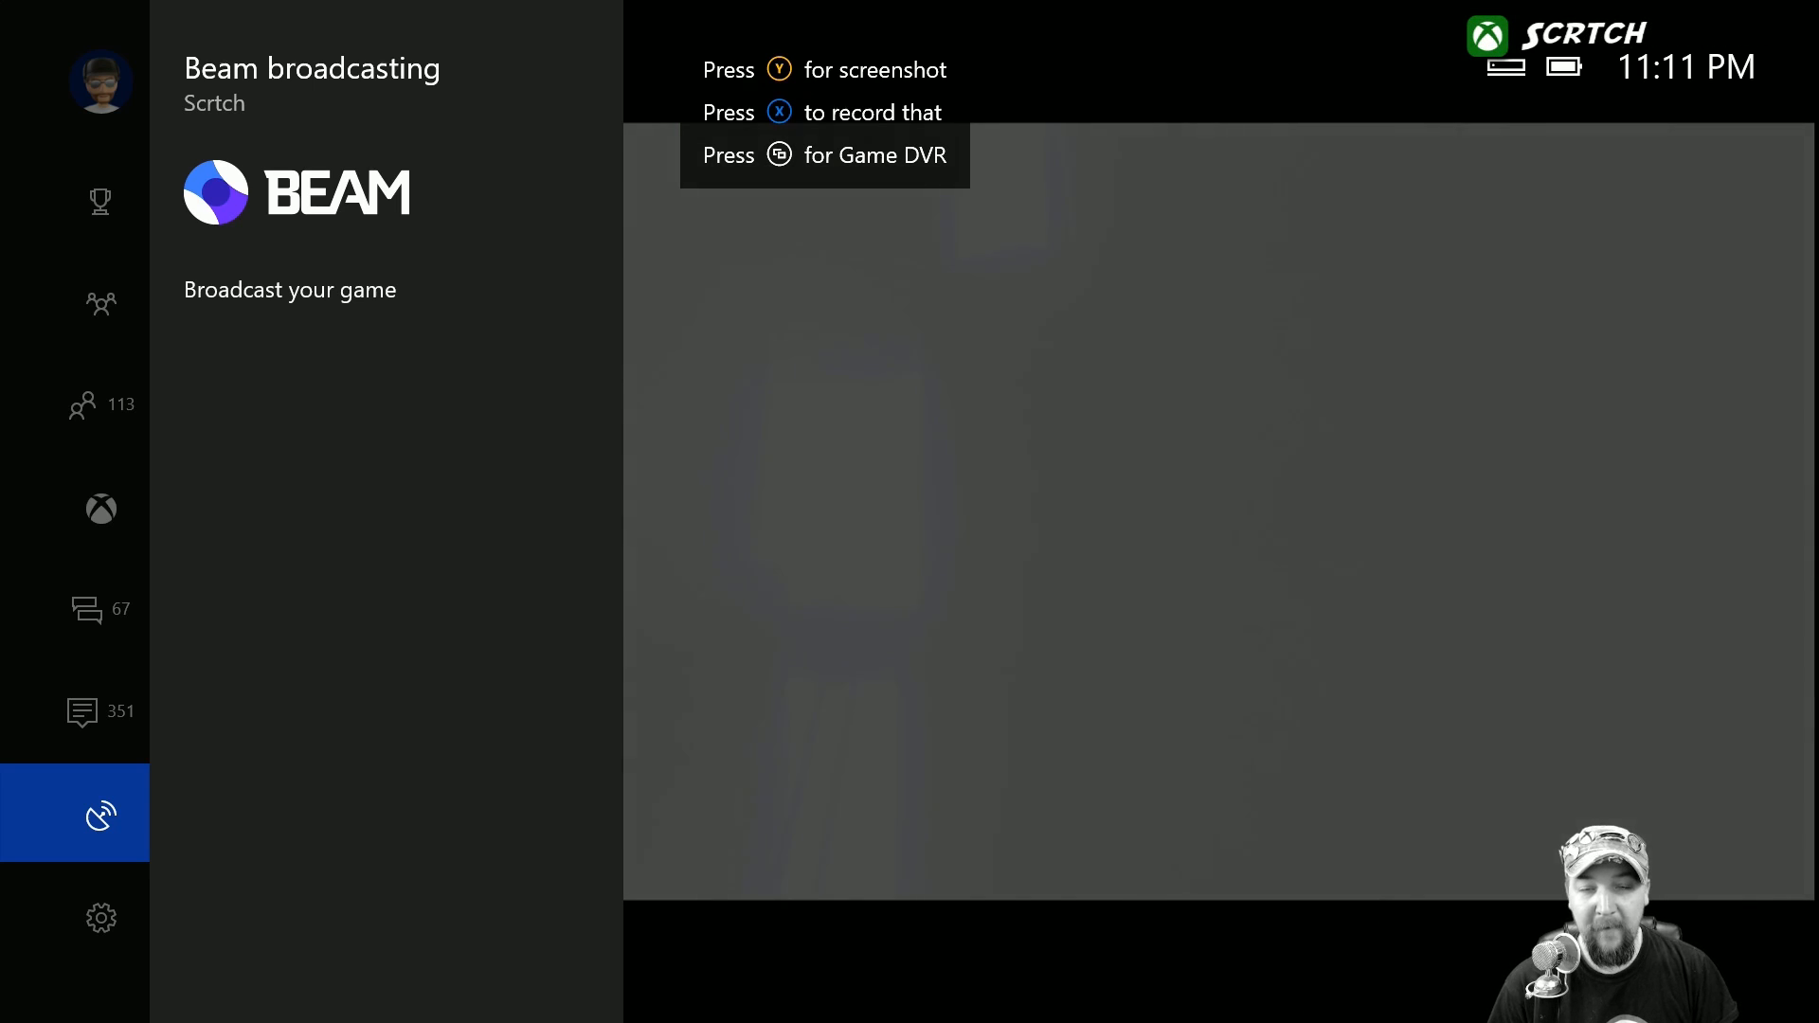
{"action": "left_click", "coordinate": [84, 711]}
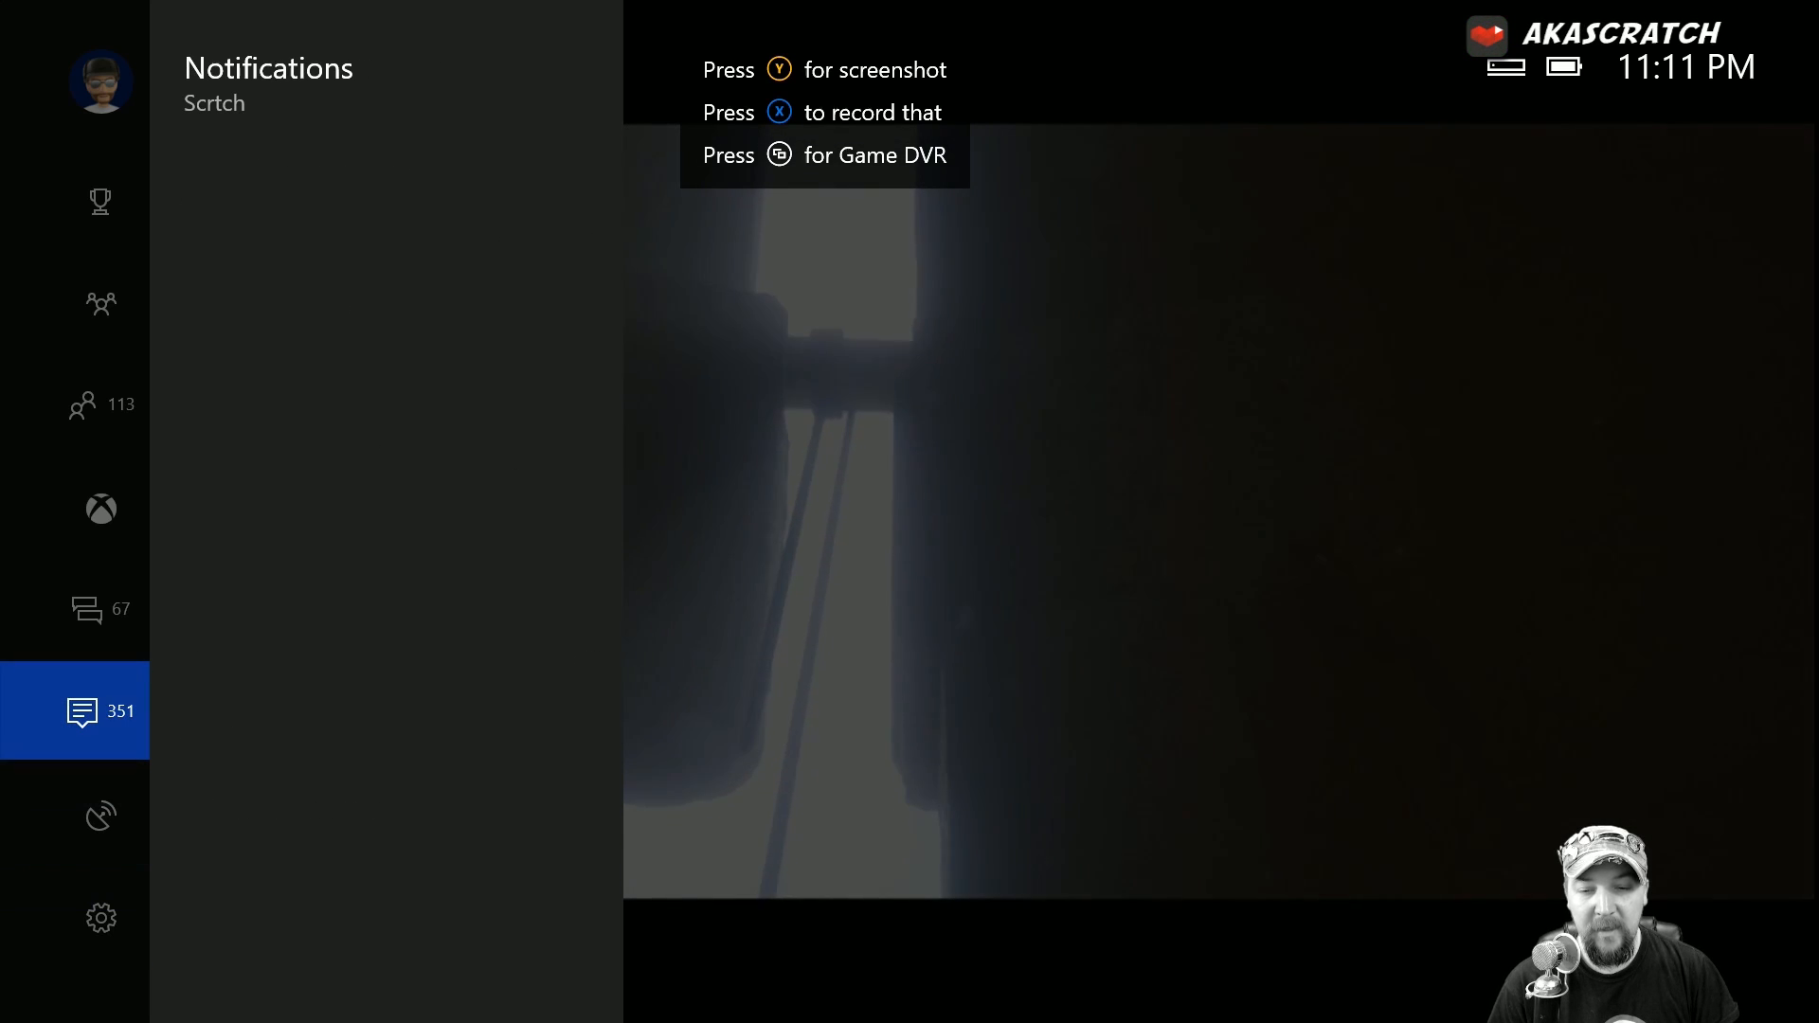
{"action": "left_click", "coordinate": [100, 815]}
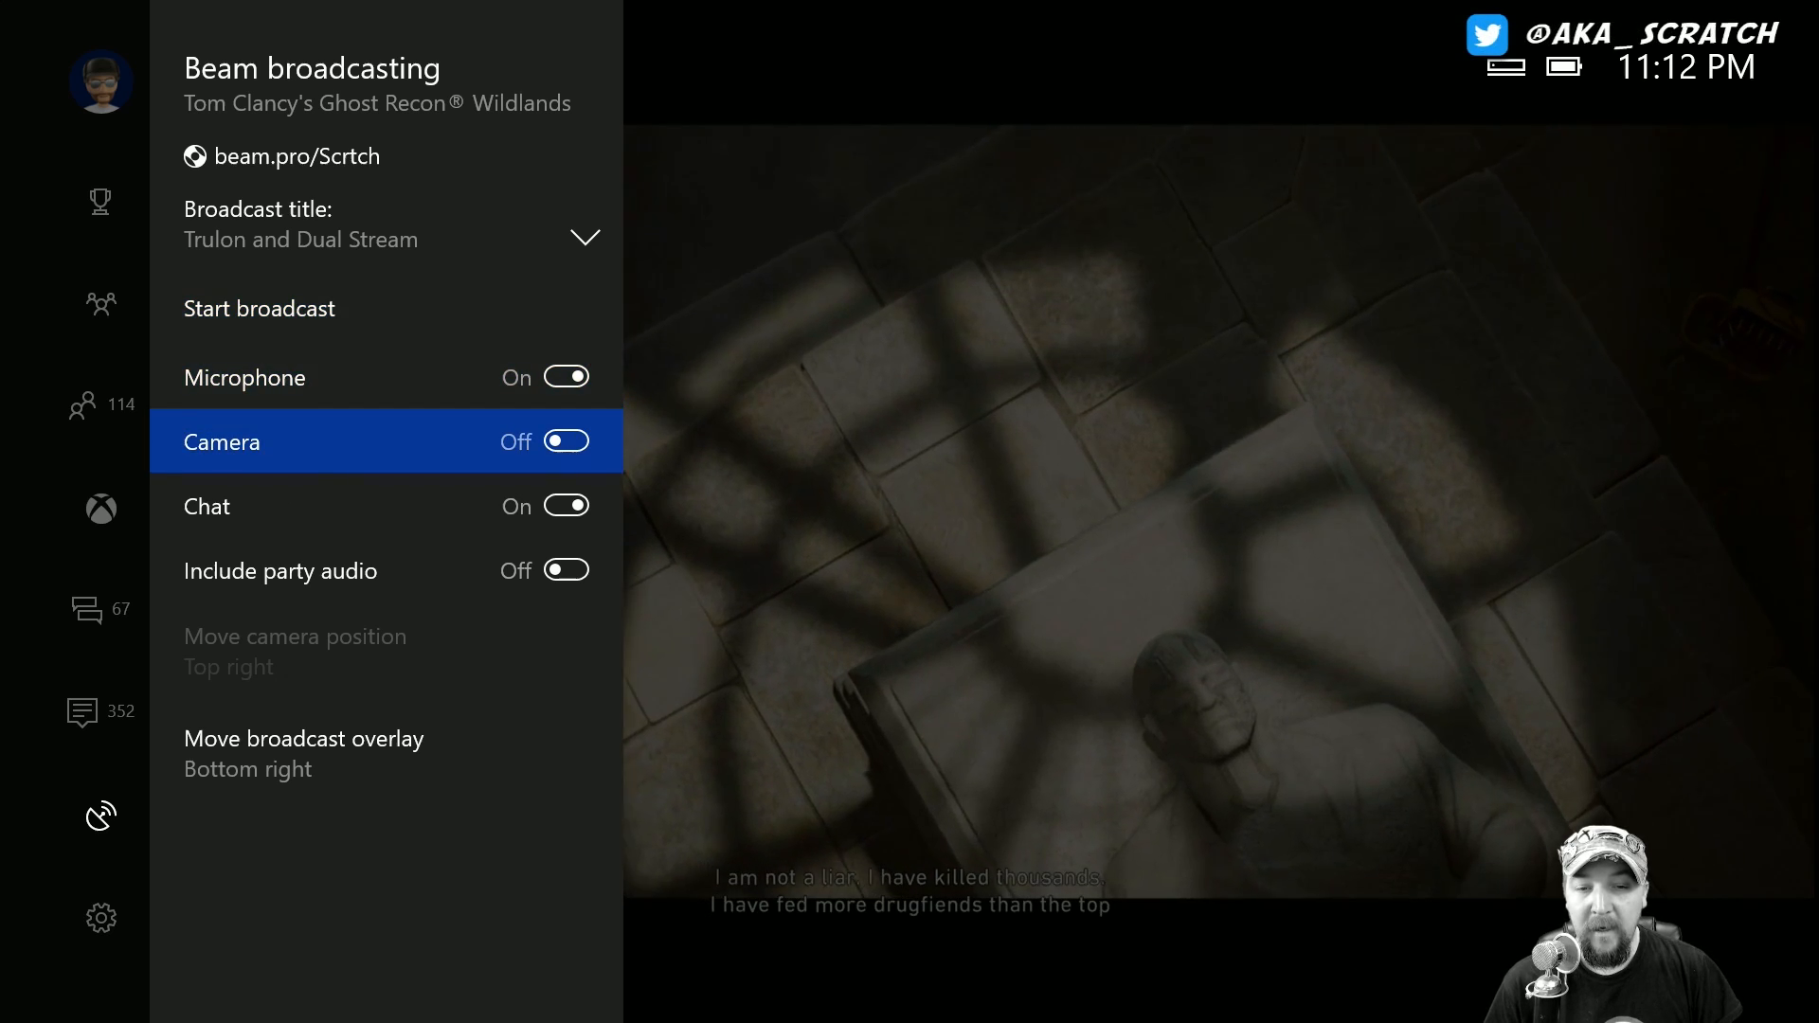
Step: Switch Camera and Include party audio on, then go to Move camera position
{"action": "left_click", "coordinate": [567, 441]}
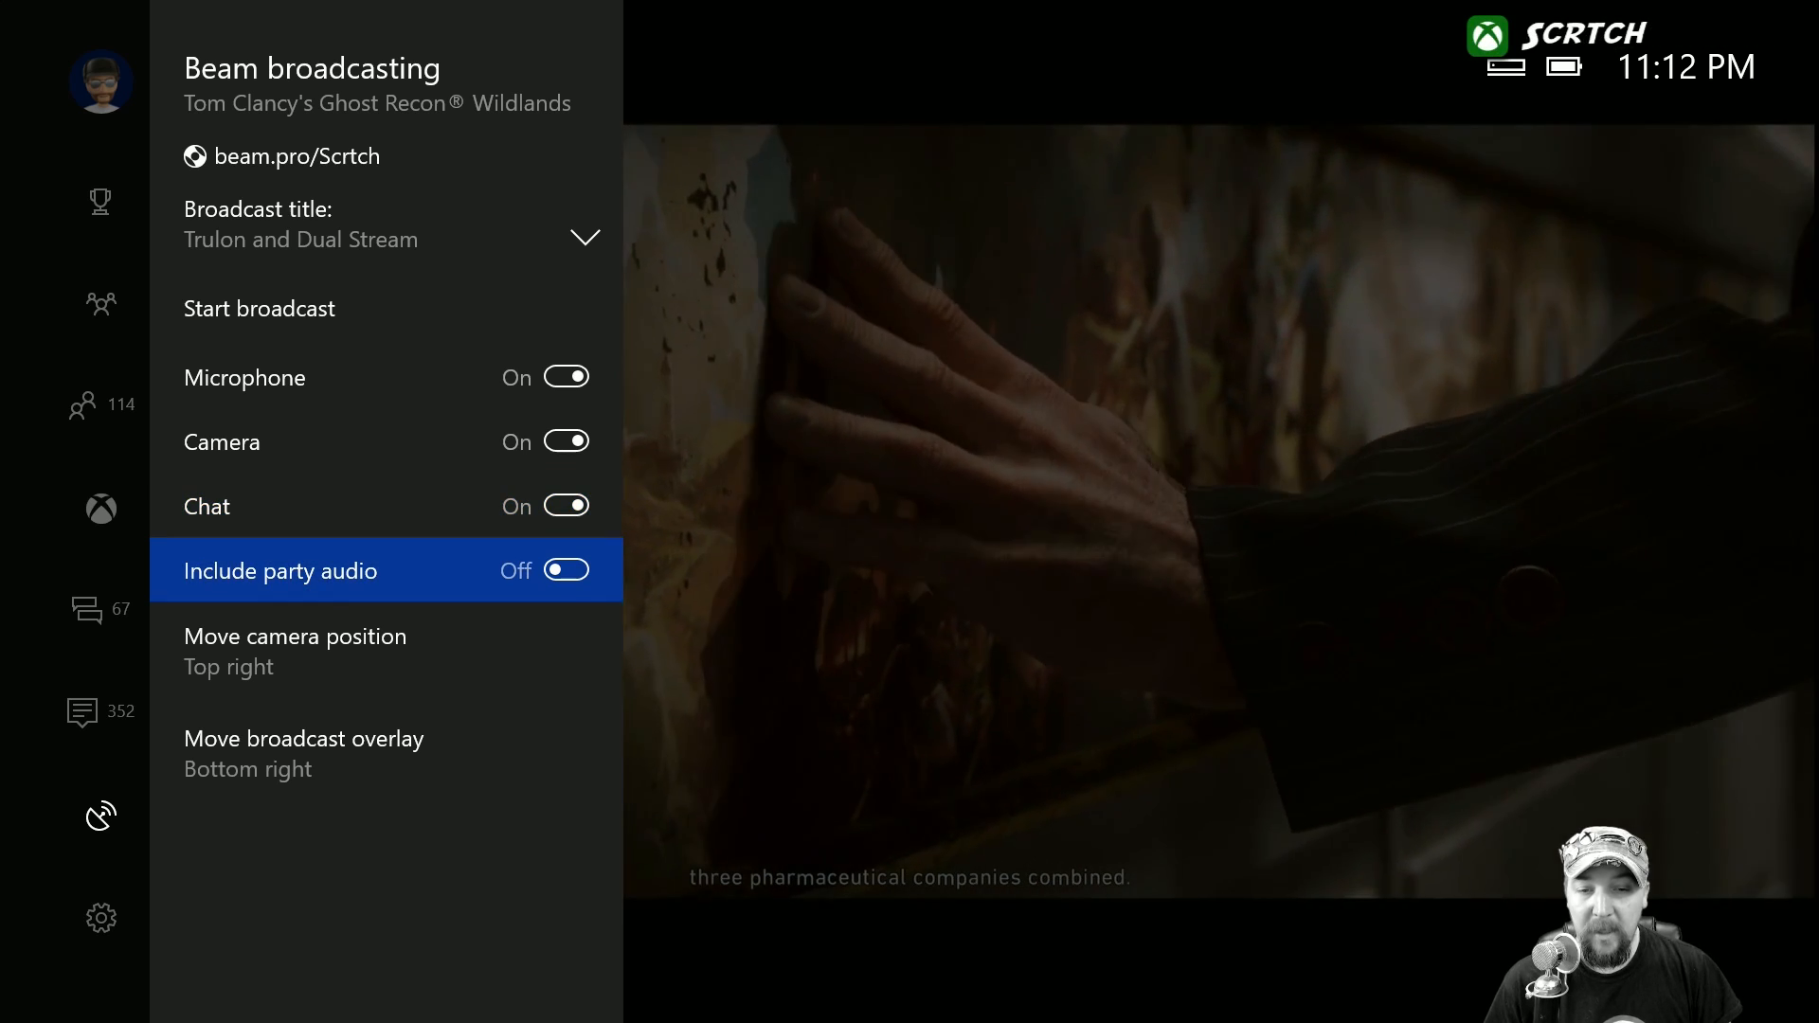
{"action": "left_click", "coordinate": [568, 570]}
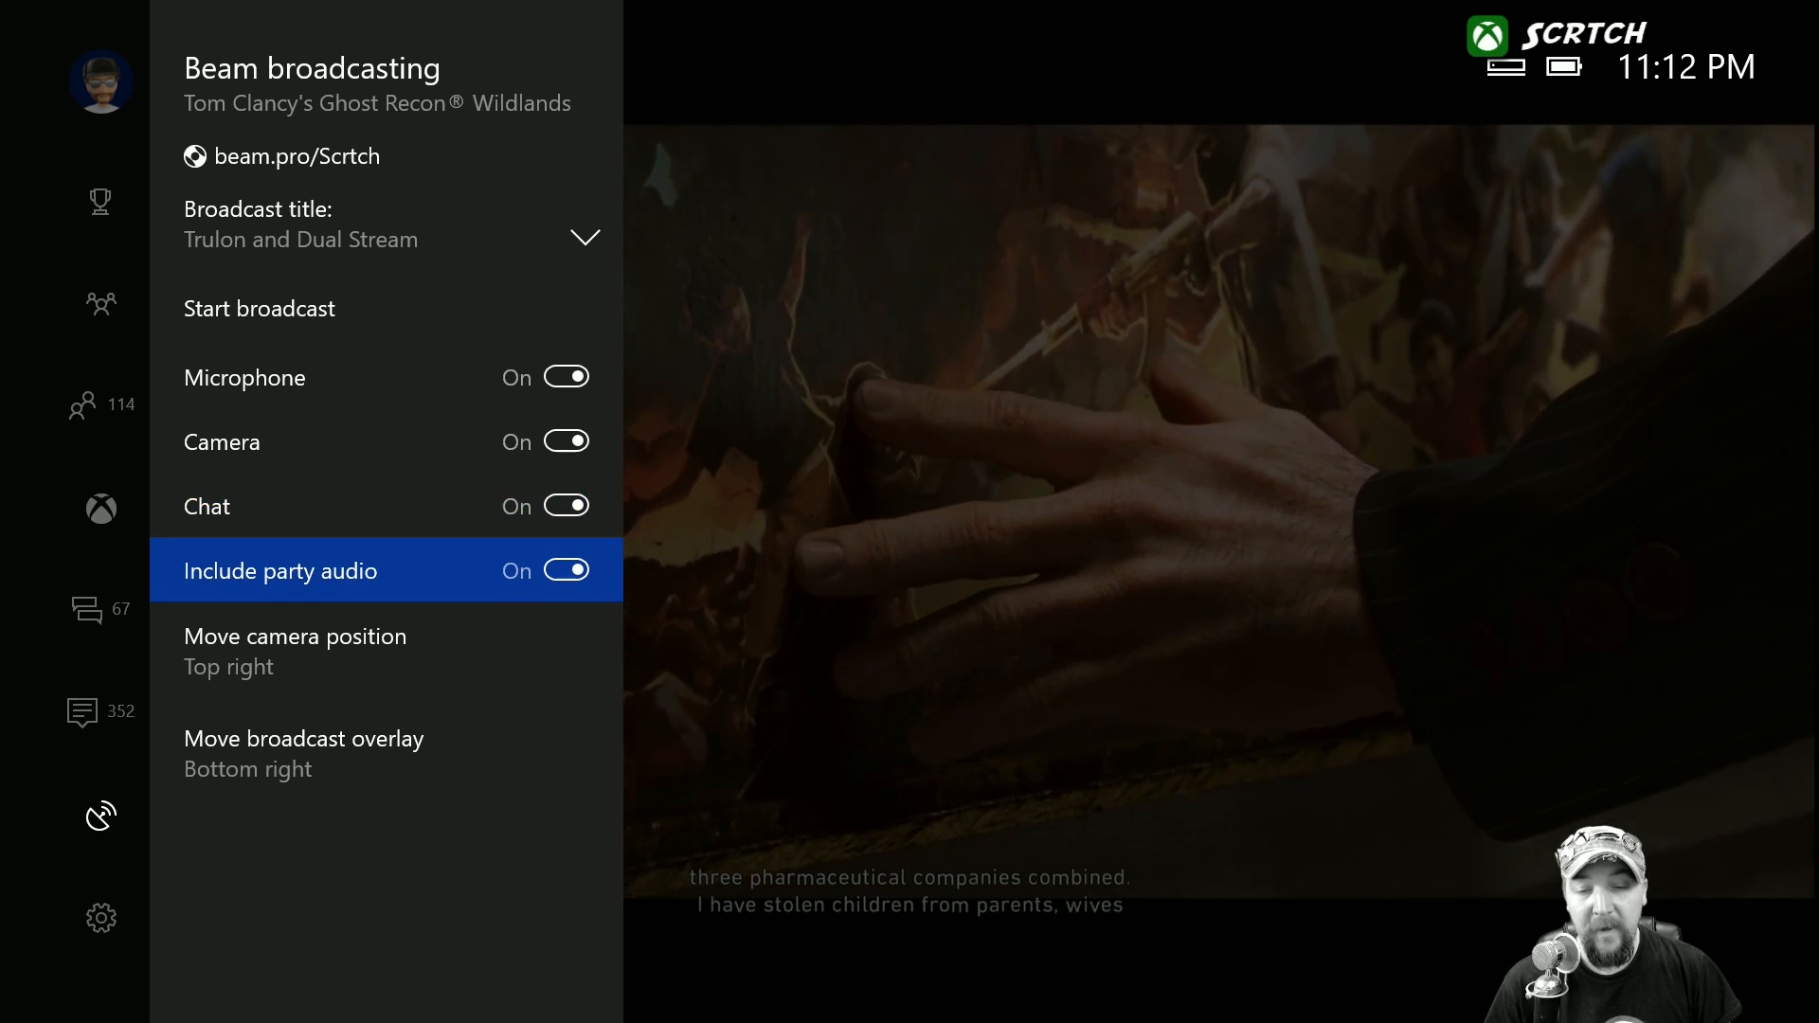
{"action": "left_click", "coordinate": [294, 637]}
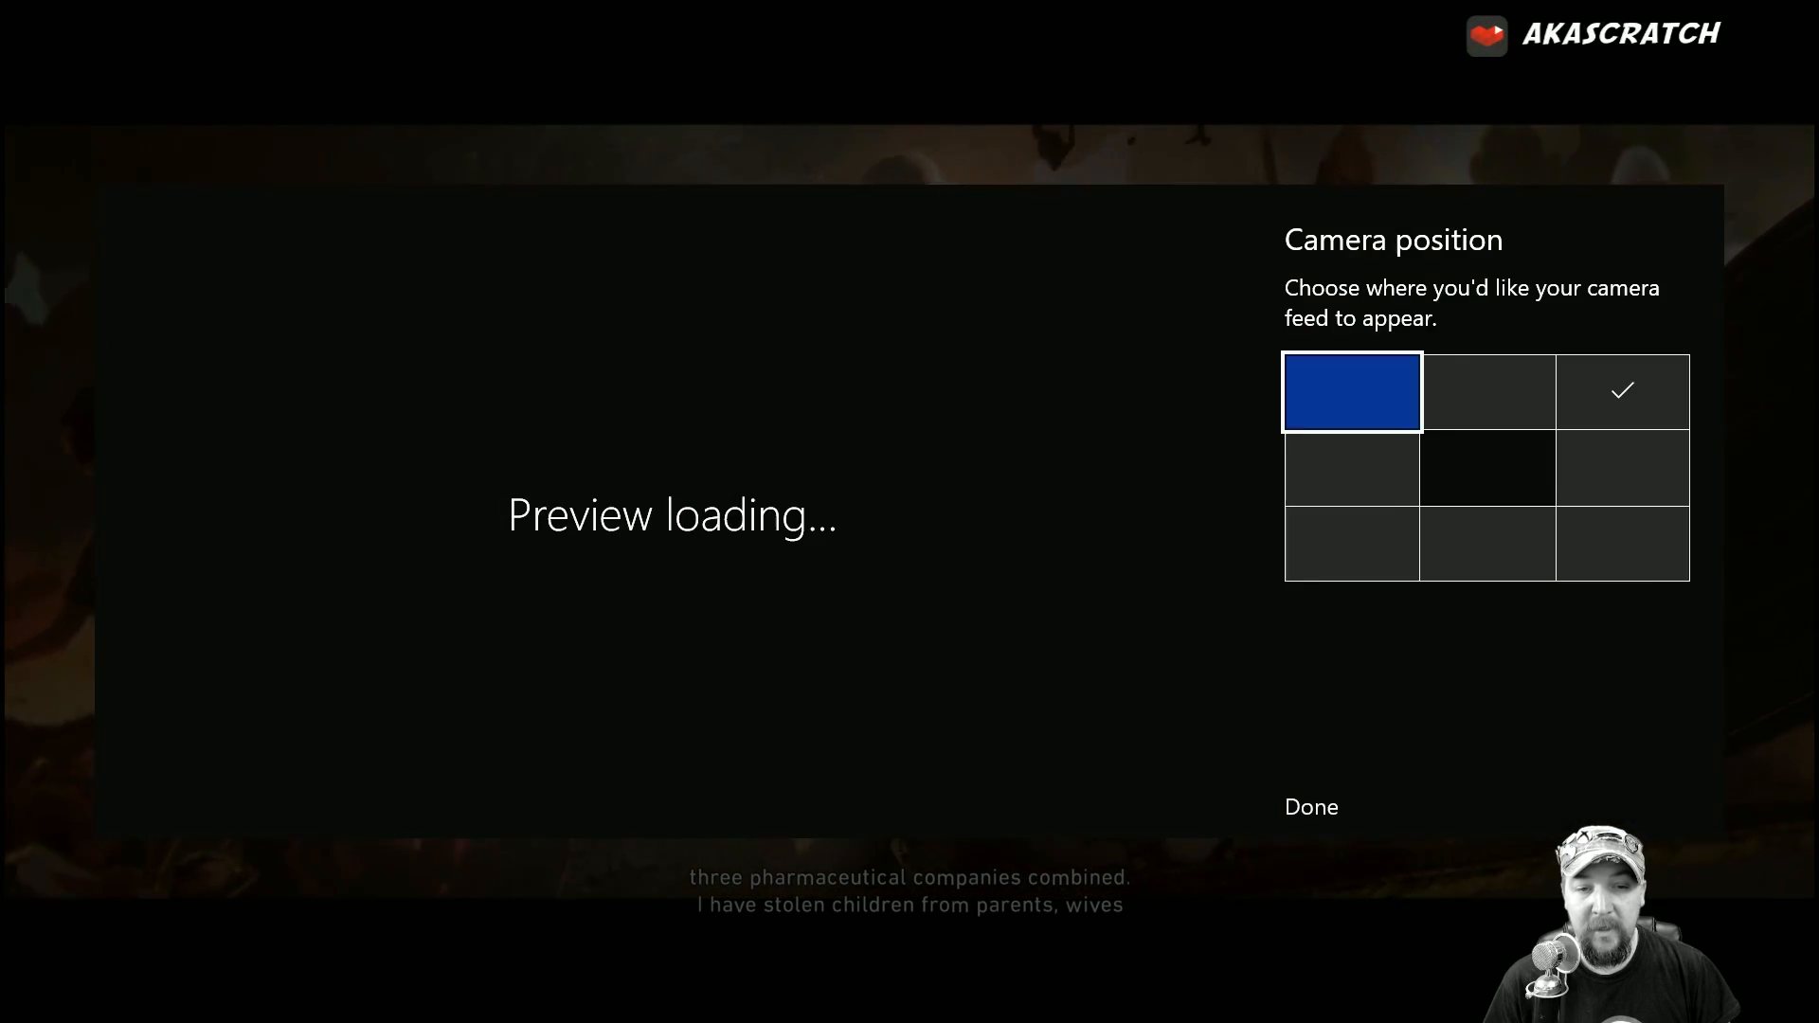
Step: Set the camera feed to the bottom-left cell and confirm with Done
{"action": "left_click", "coordinate": [1351, 543]}
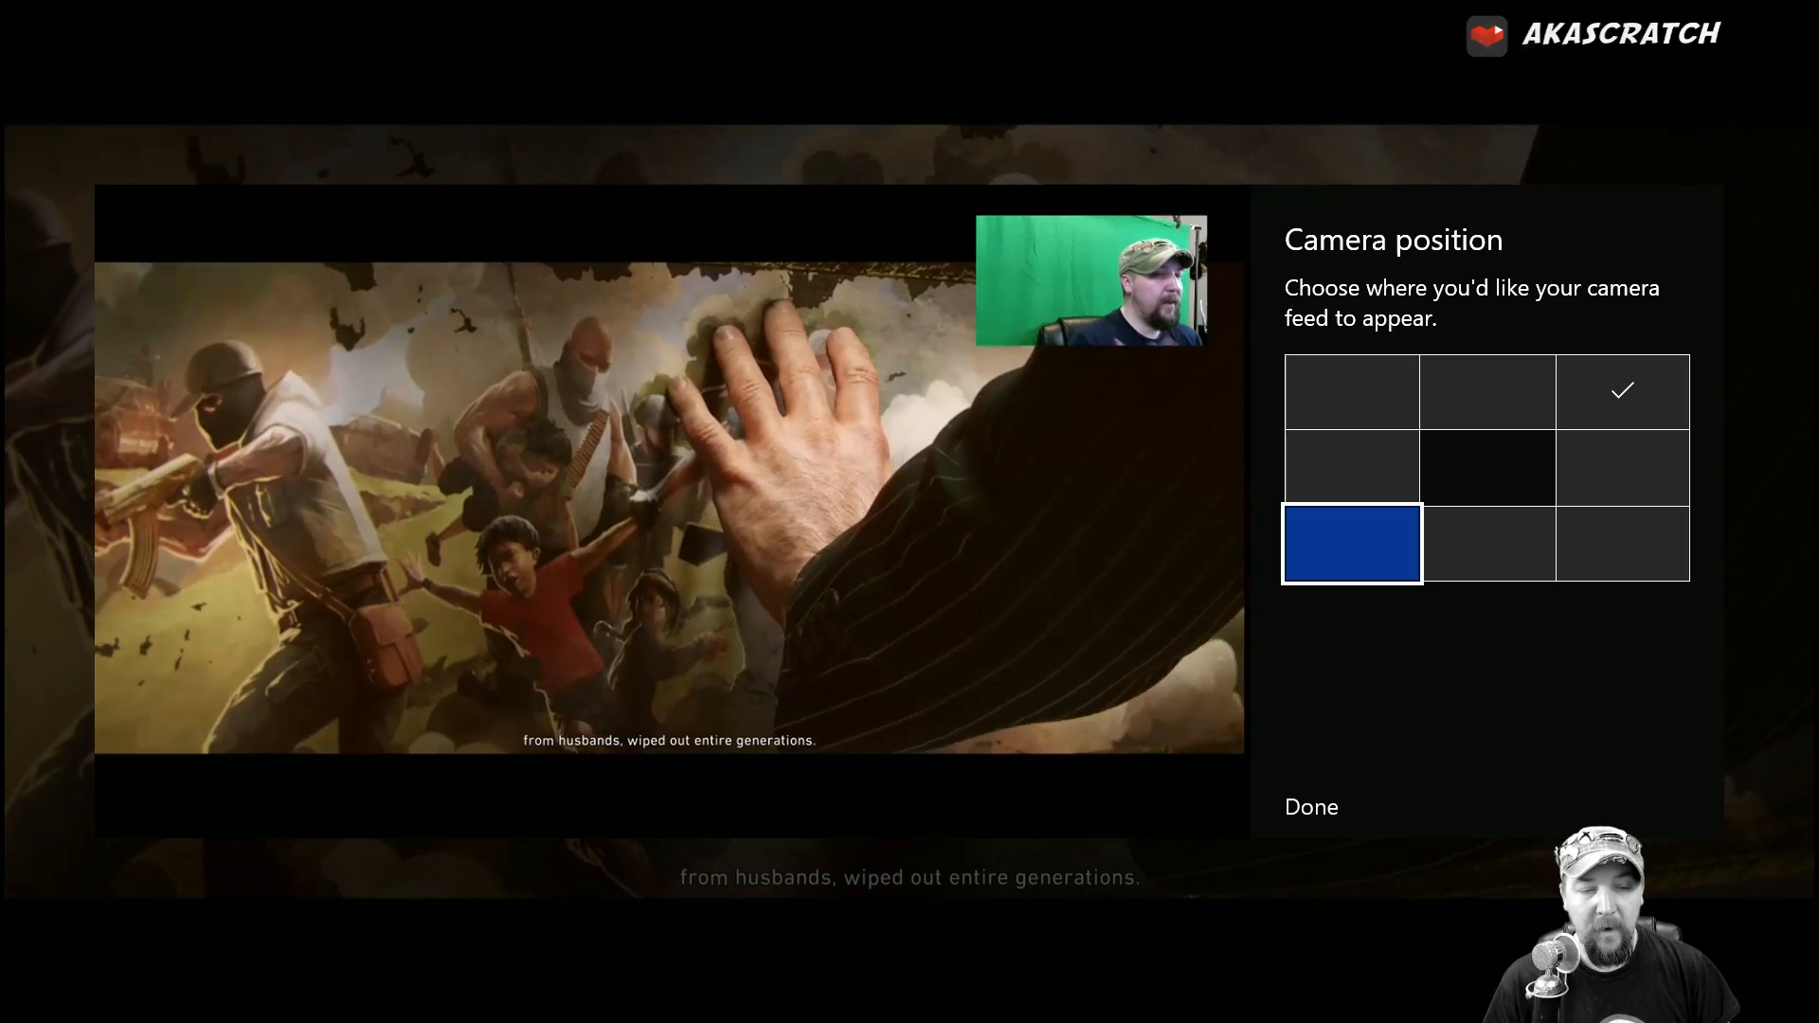
{"action": "left_click", "coordinate": [1351, 544]}
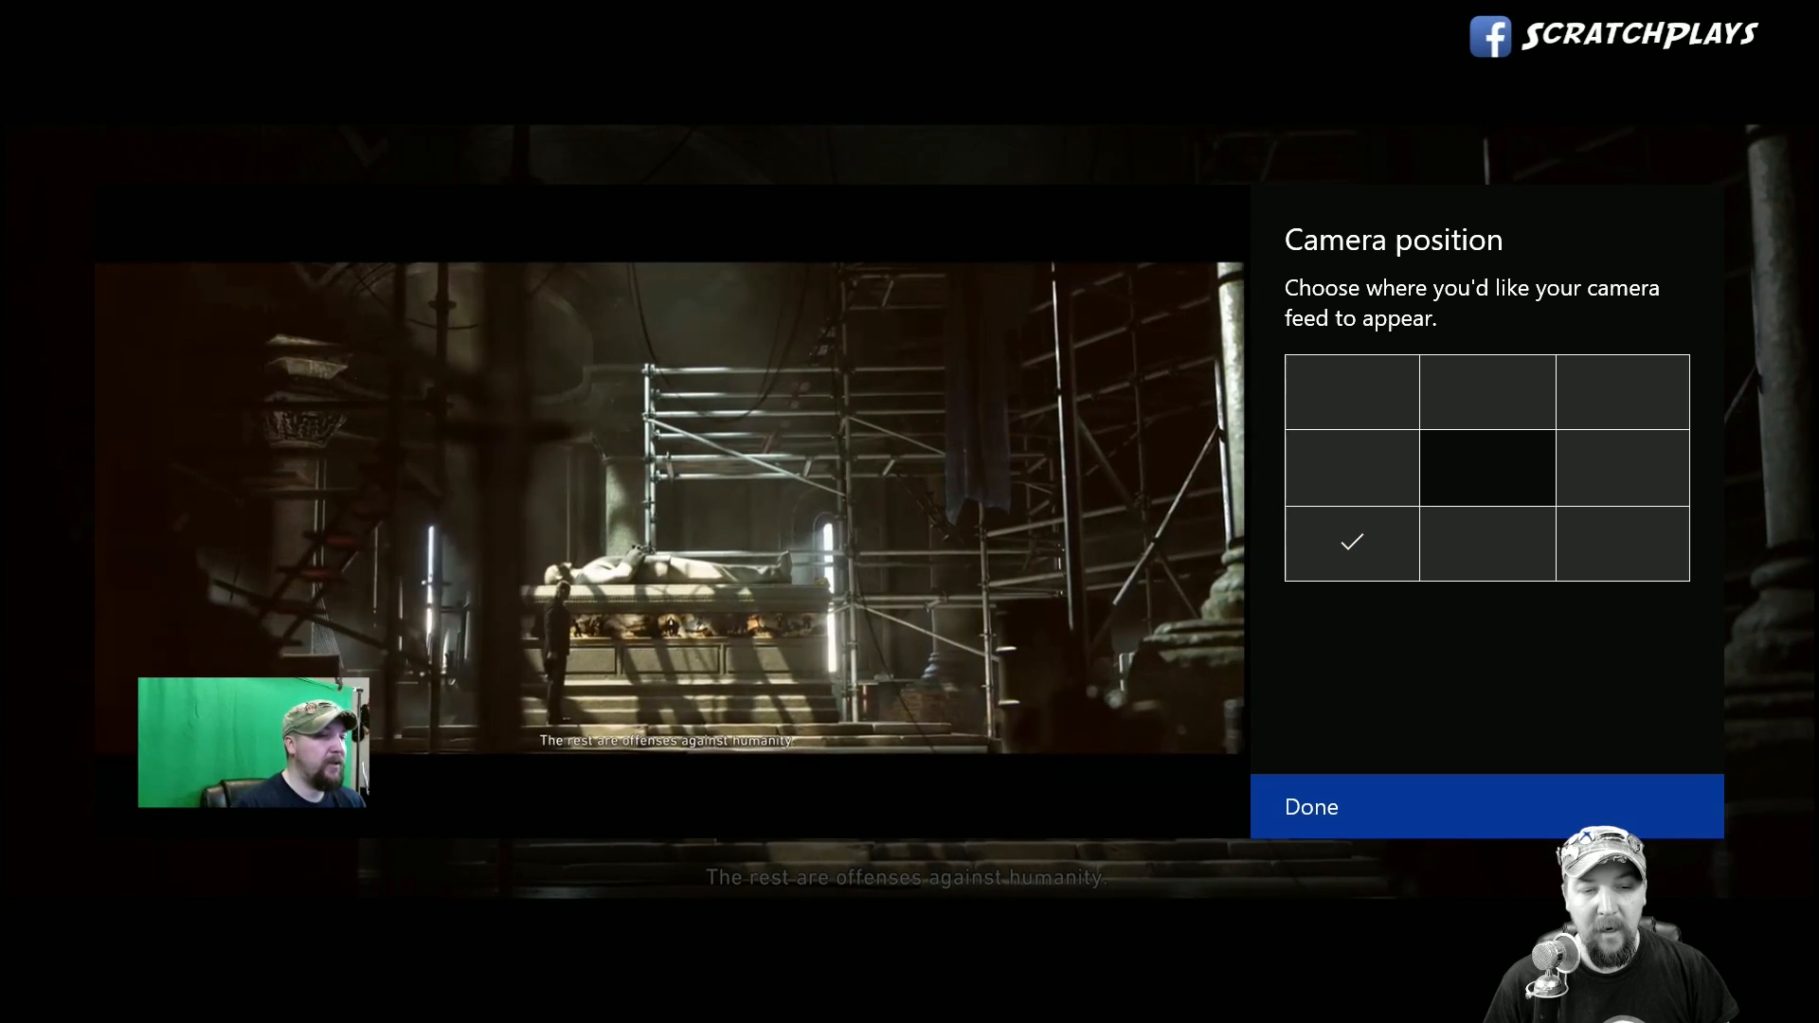
{"action": "left_click", "coordinate": [1311, 807]}
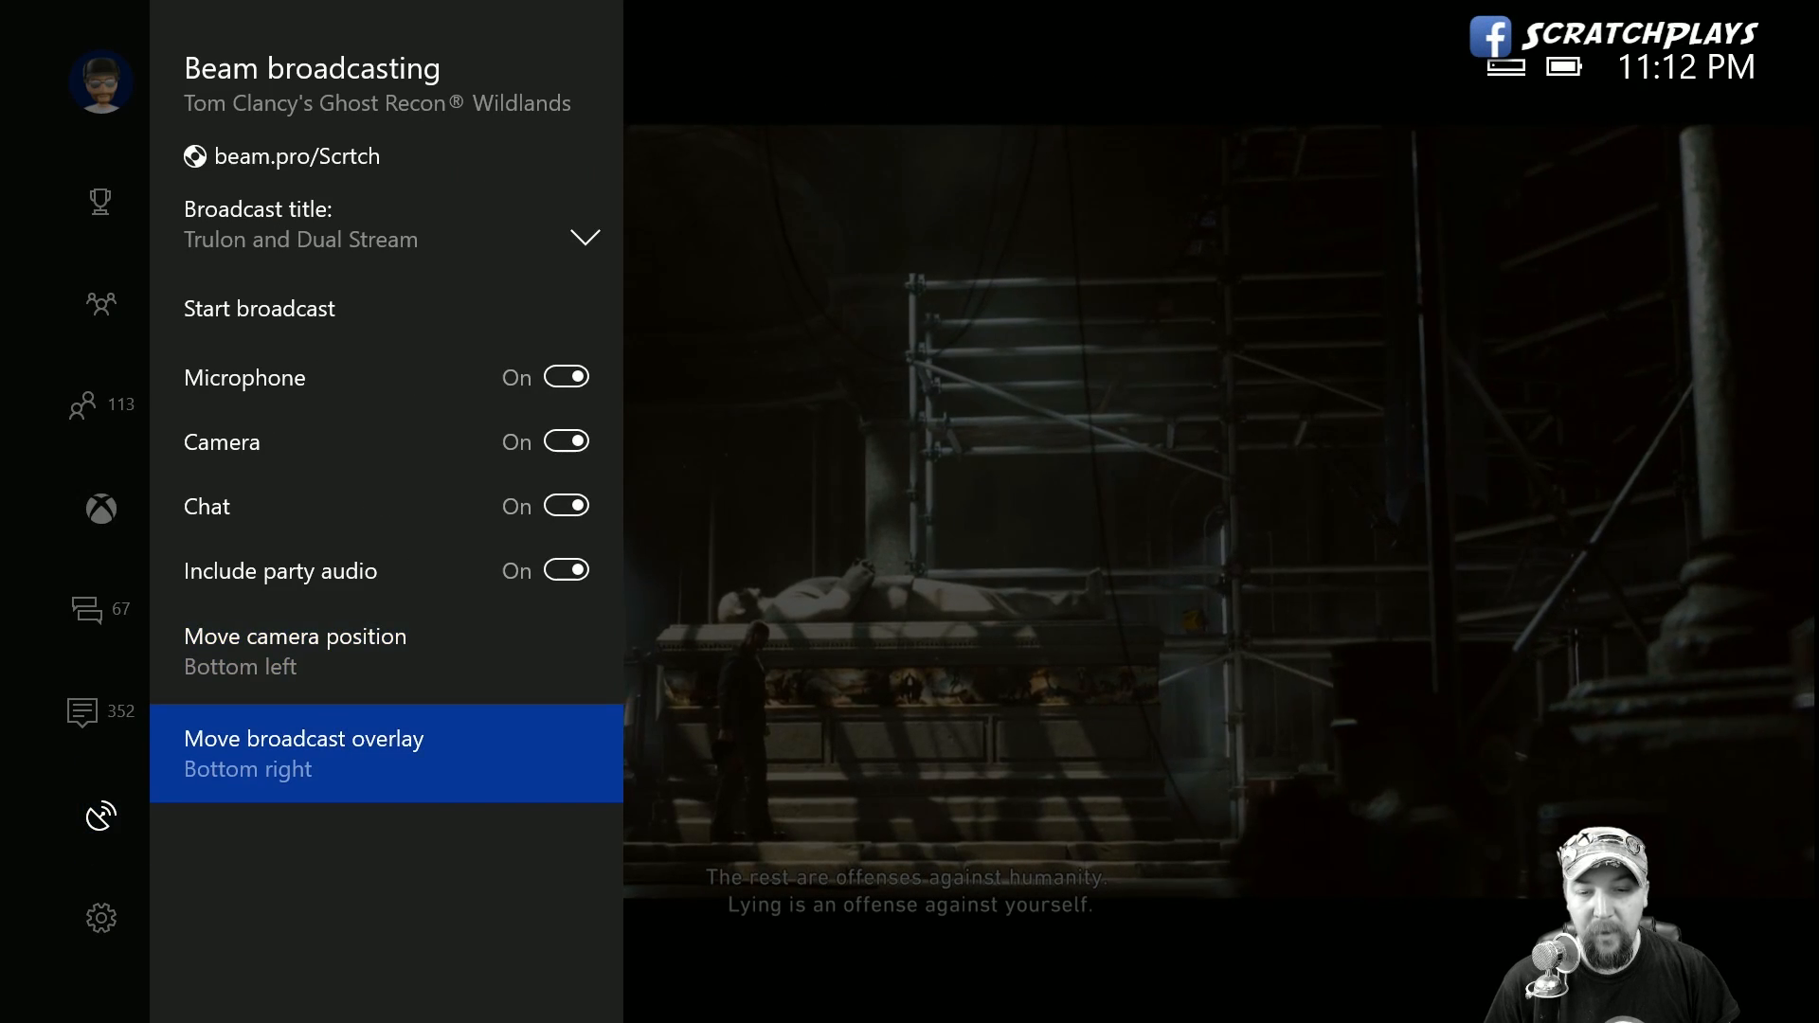
{"action": "left_click", "coordinate": [303, 755]}
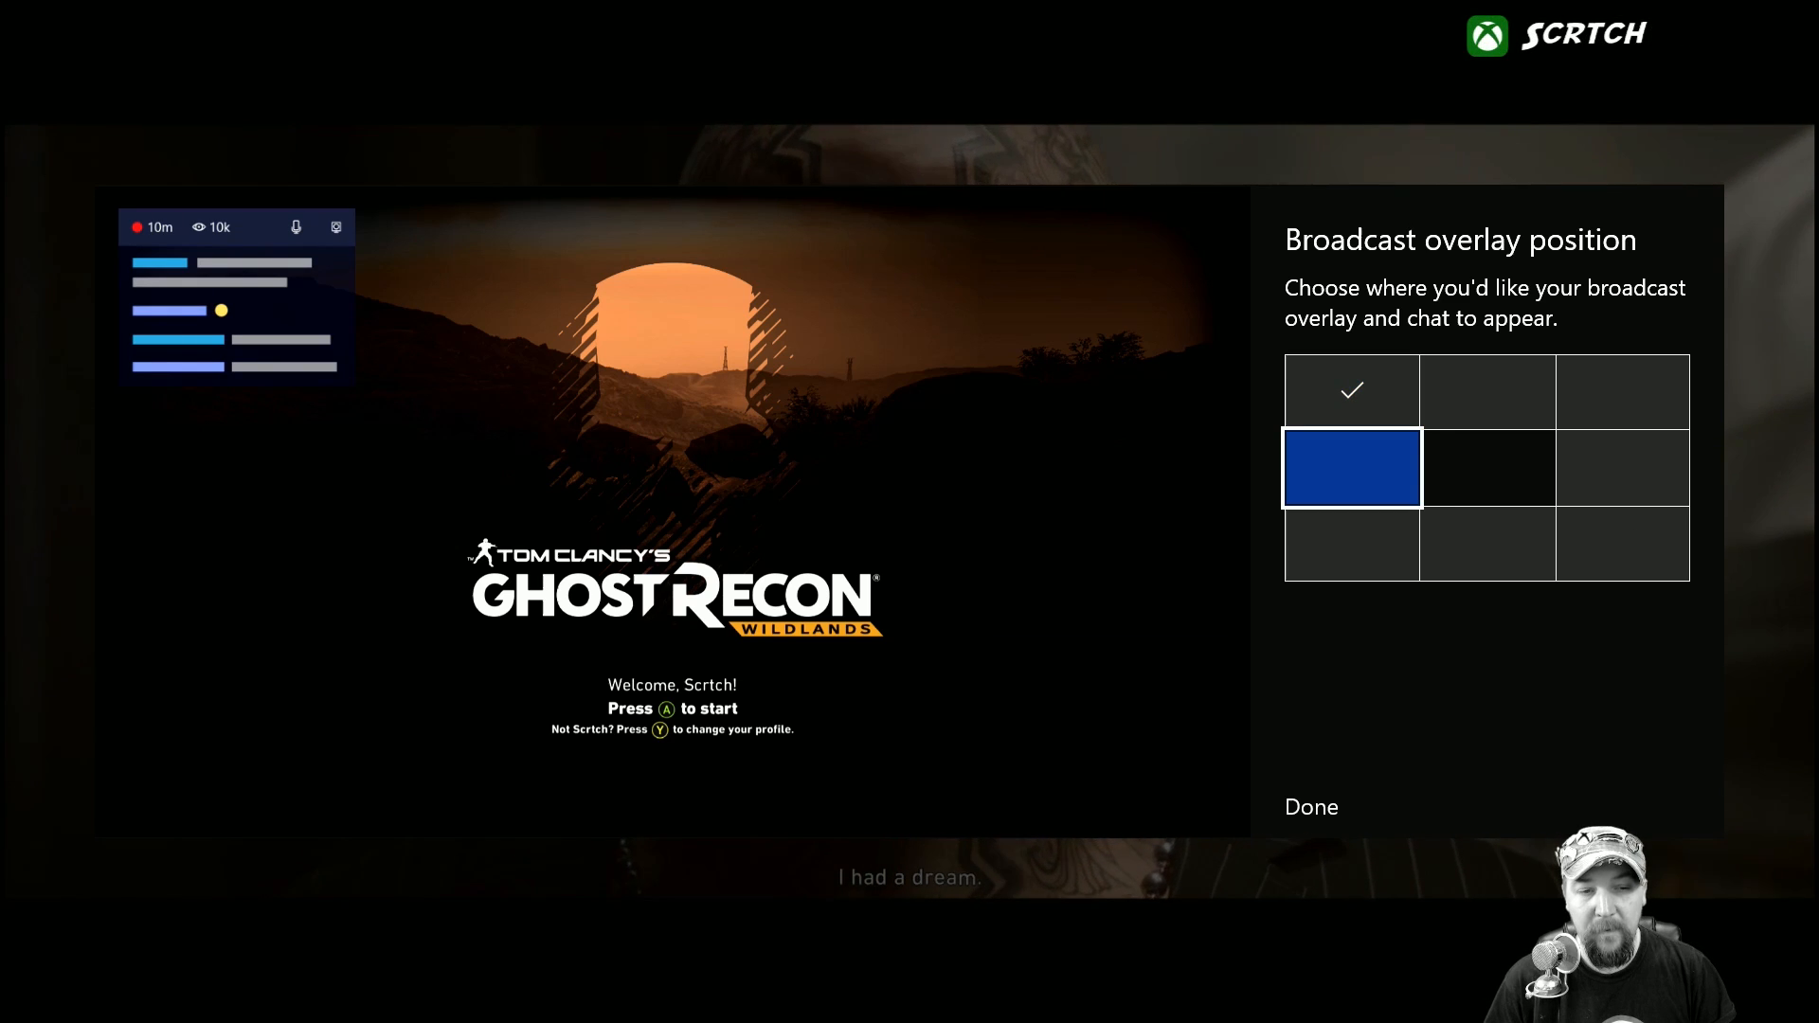
Step: Choose the middle-left grid cell for the broadcast overlay and chat
{"action": "left_click", "coordinate": [1351, 468]}
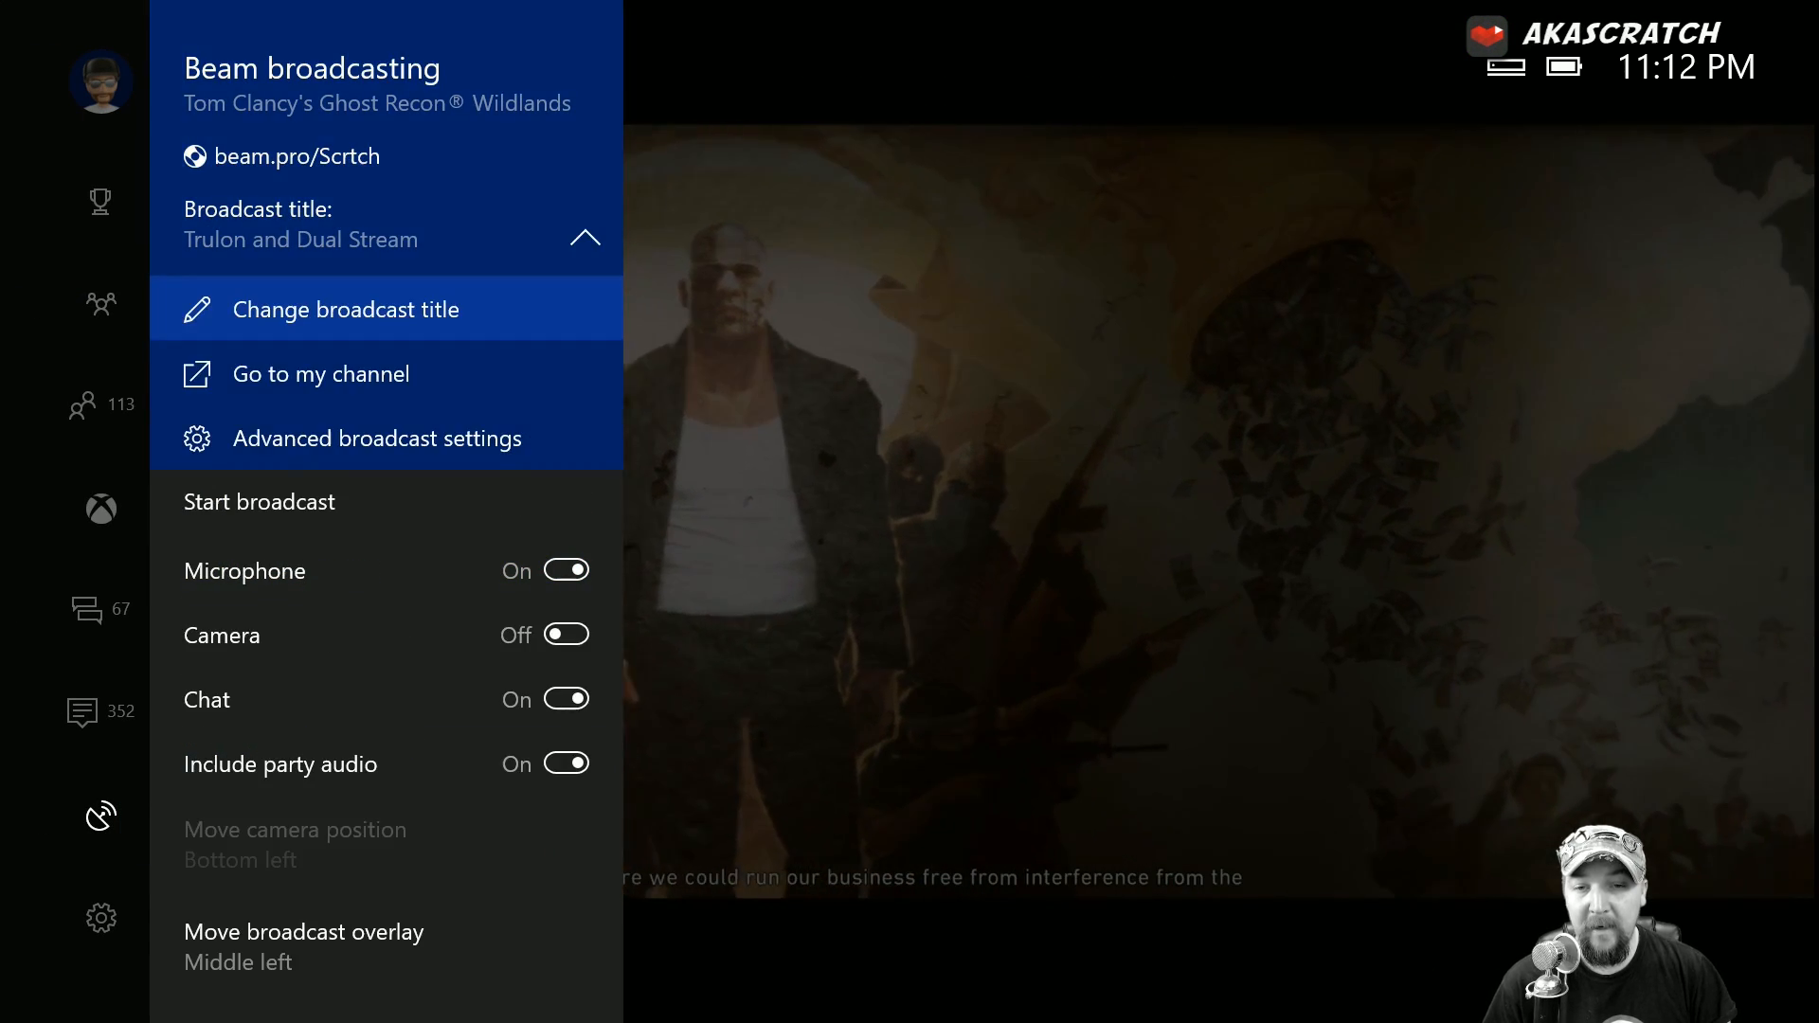
{"action": "left_click", "coordinate": [345, 309]}
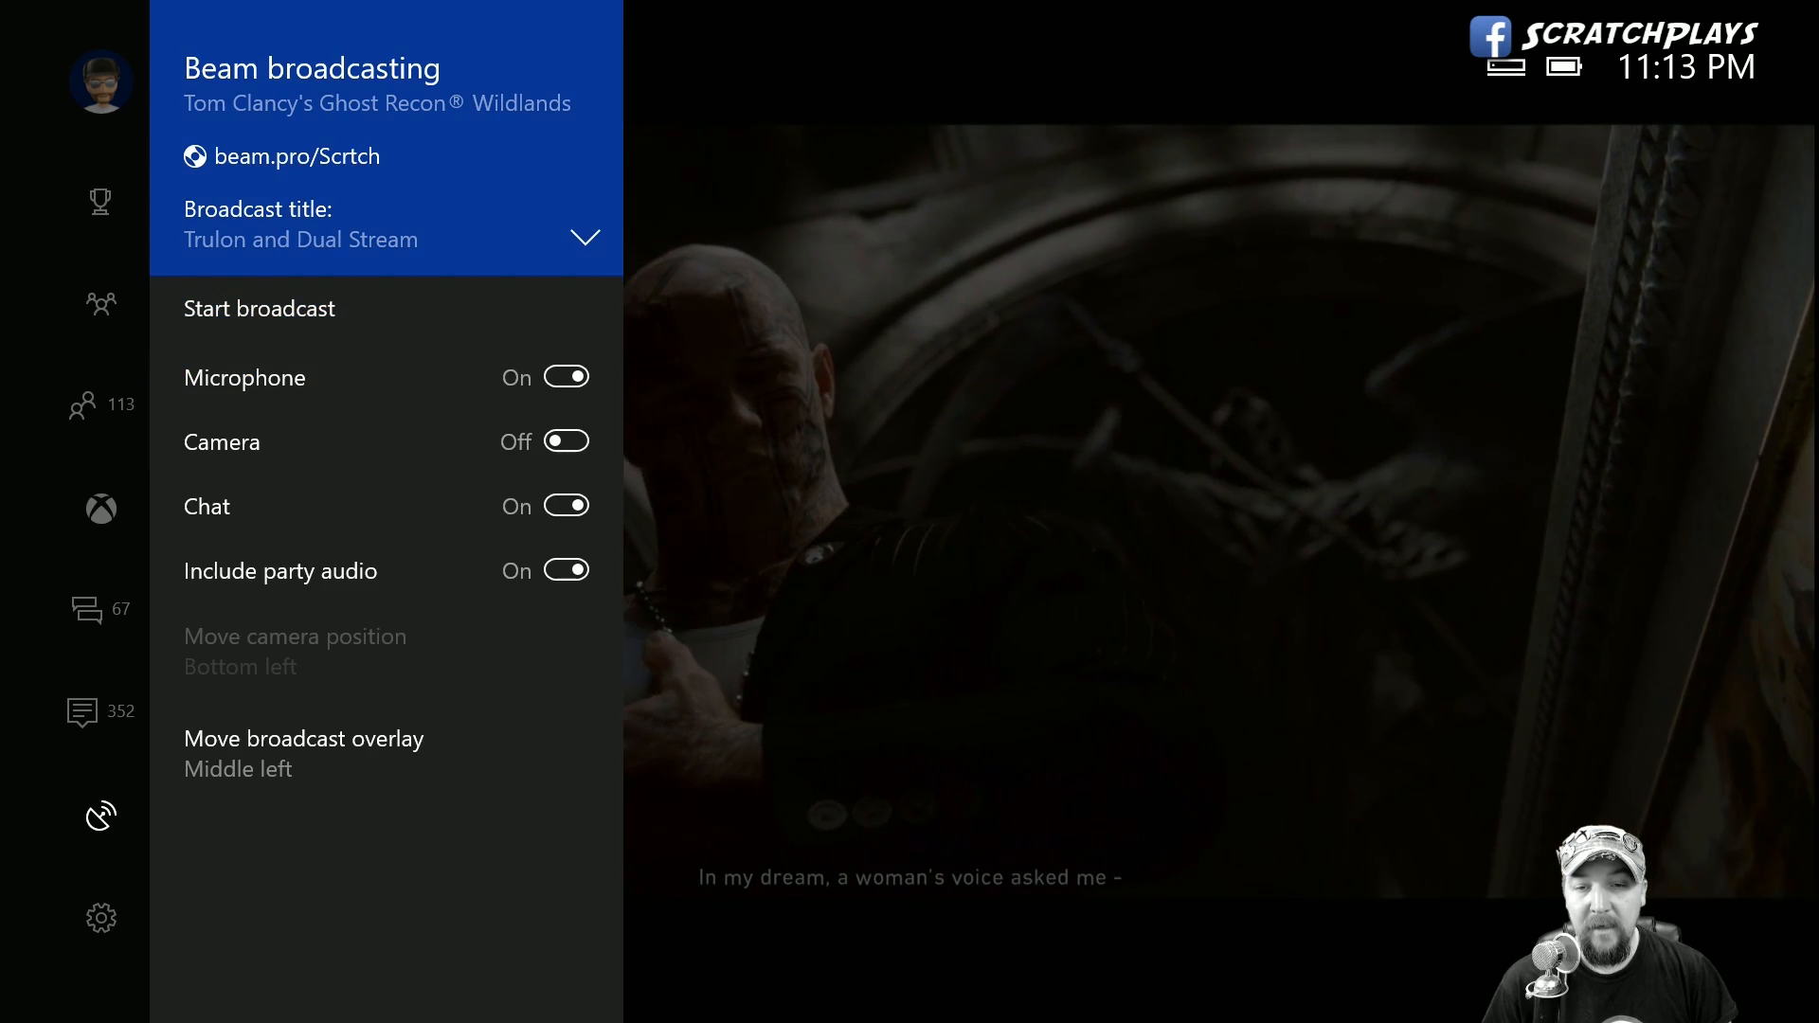
{"action": "left_click", "coordinate": [585, 237]}
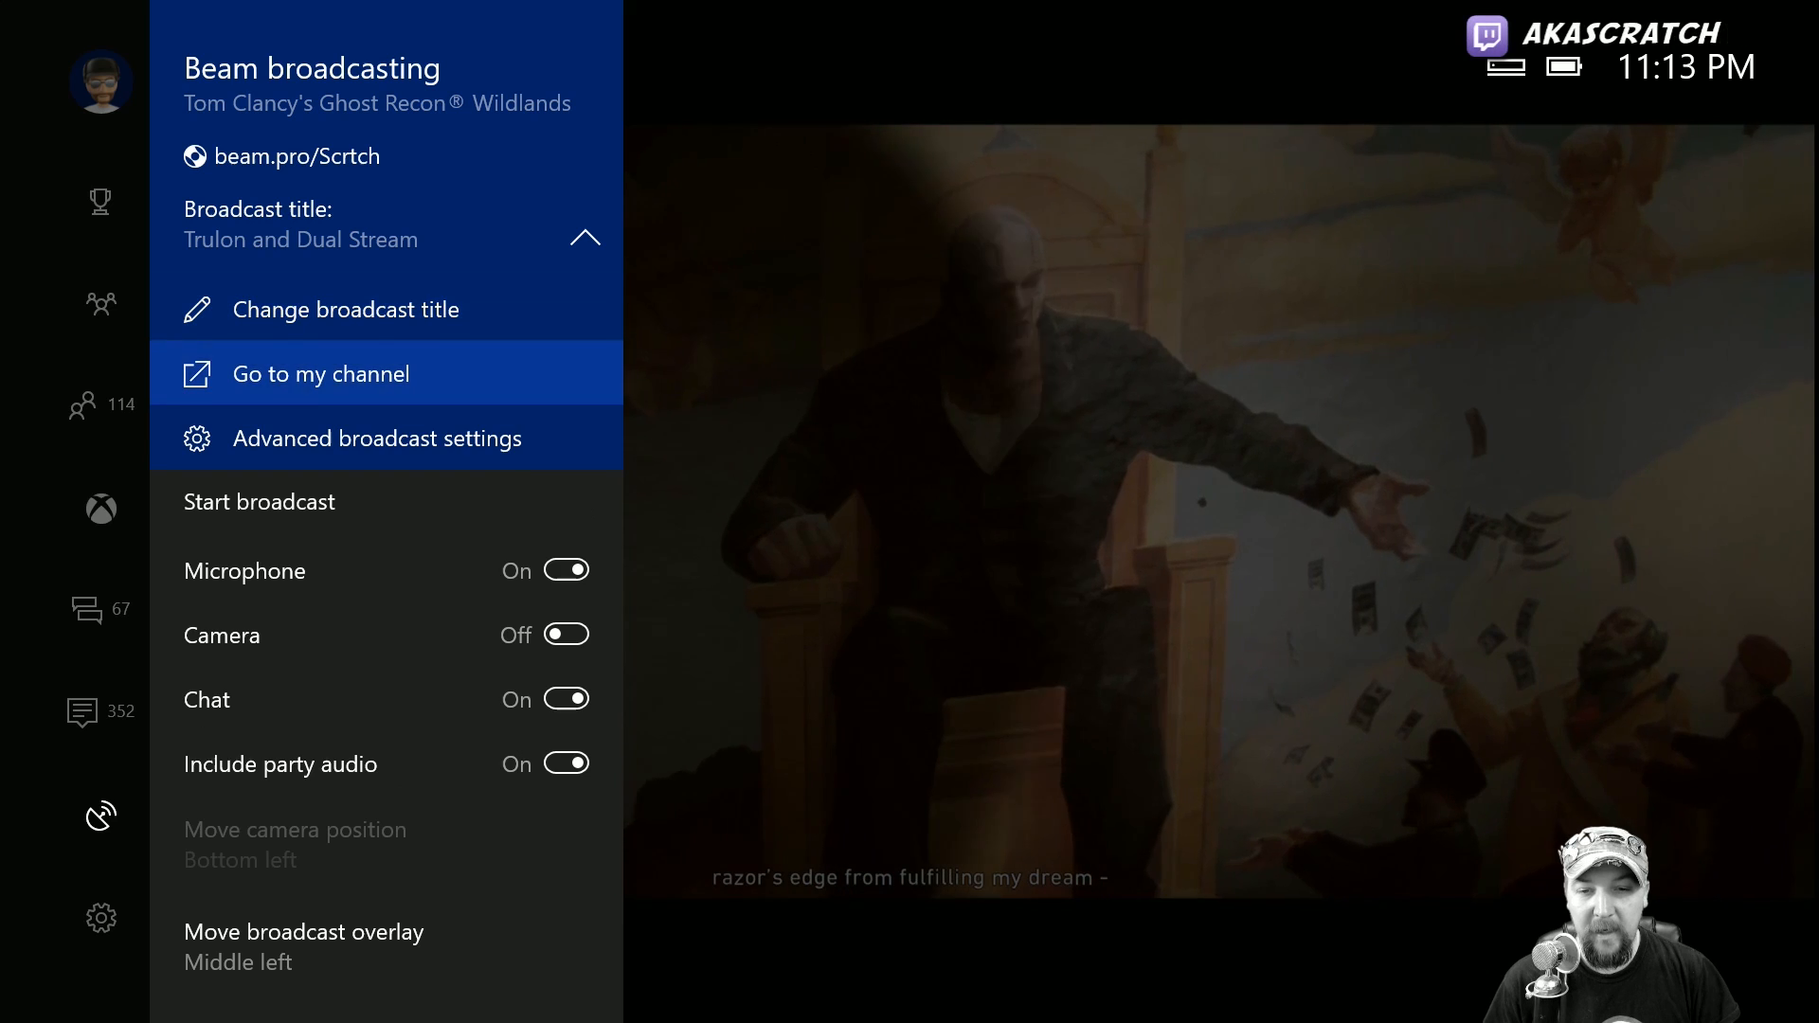
Step: In Advanced broadcast settings, choose High from the Video quality dropdown
{"action": "left_click", "coordinate": [375, 438]}
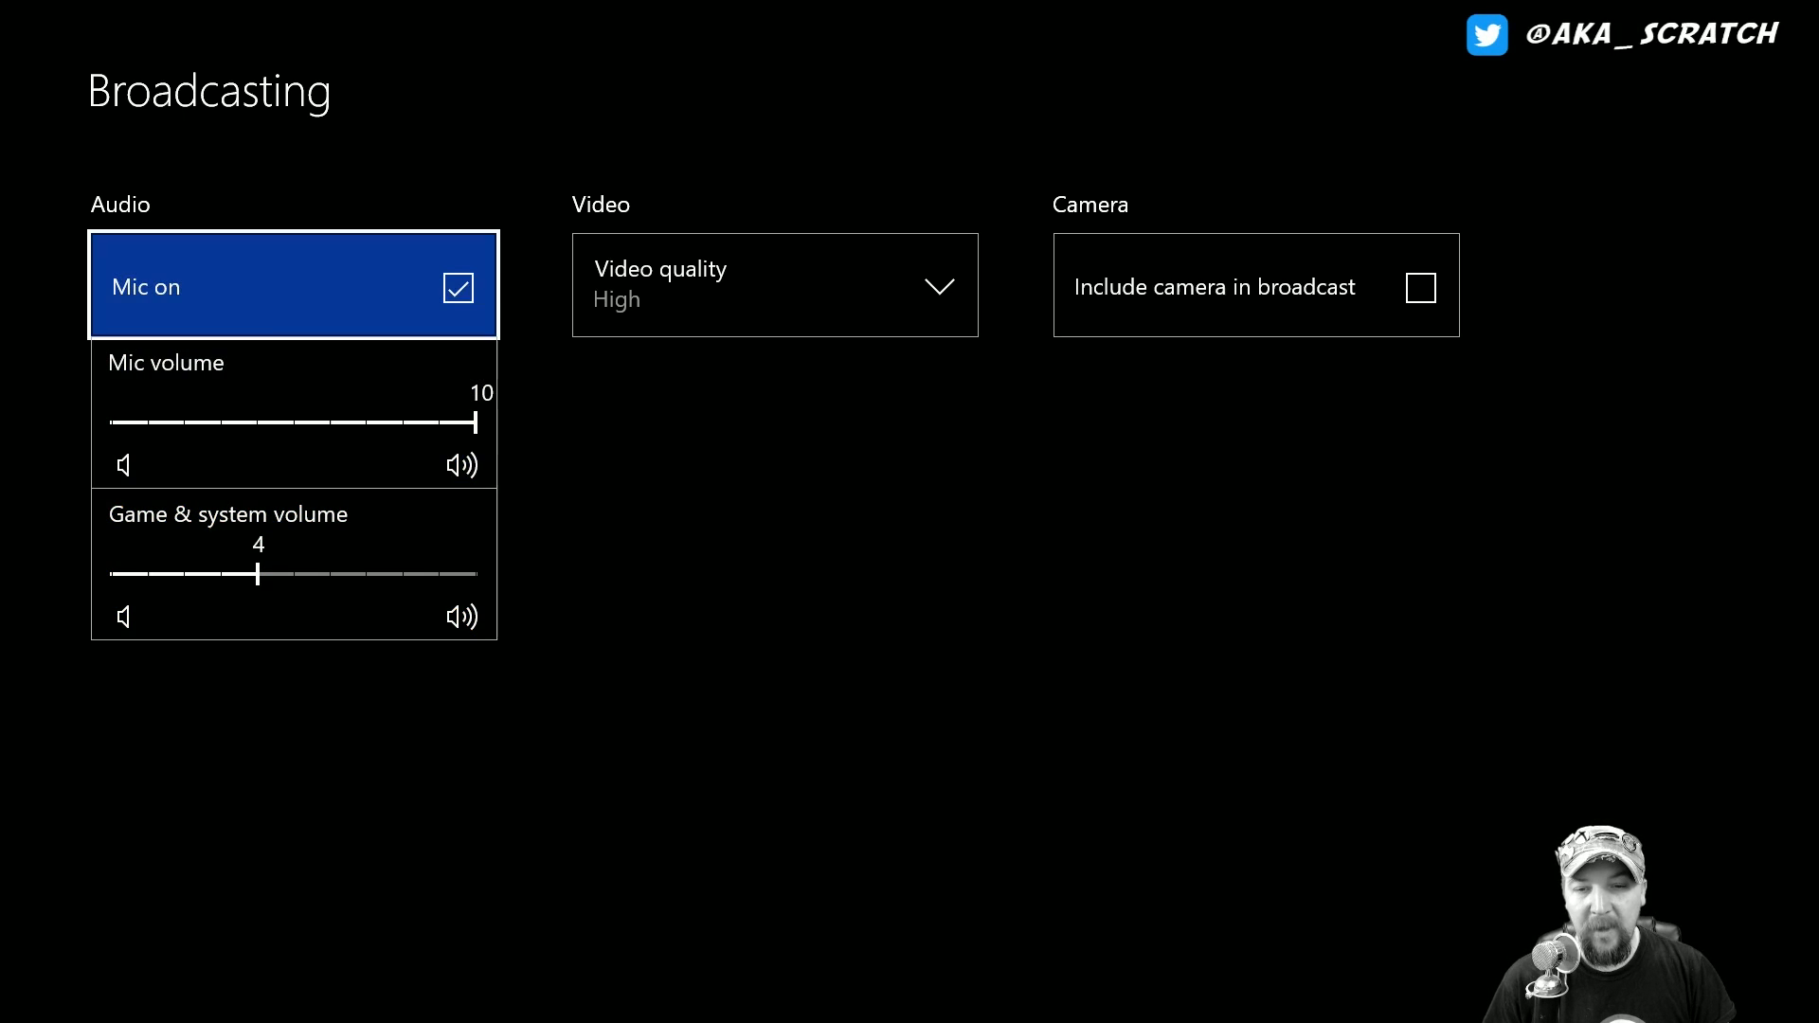
{"action": "left_click", "coordinate": [775, 284]}
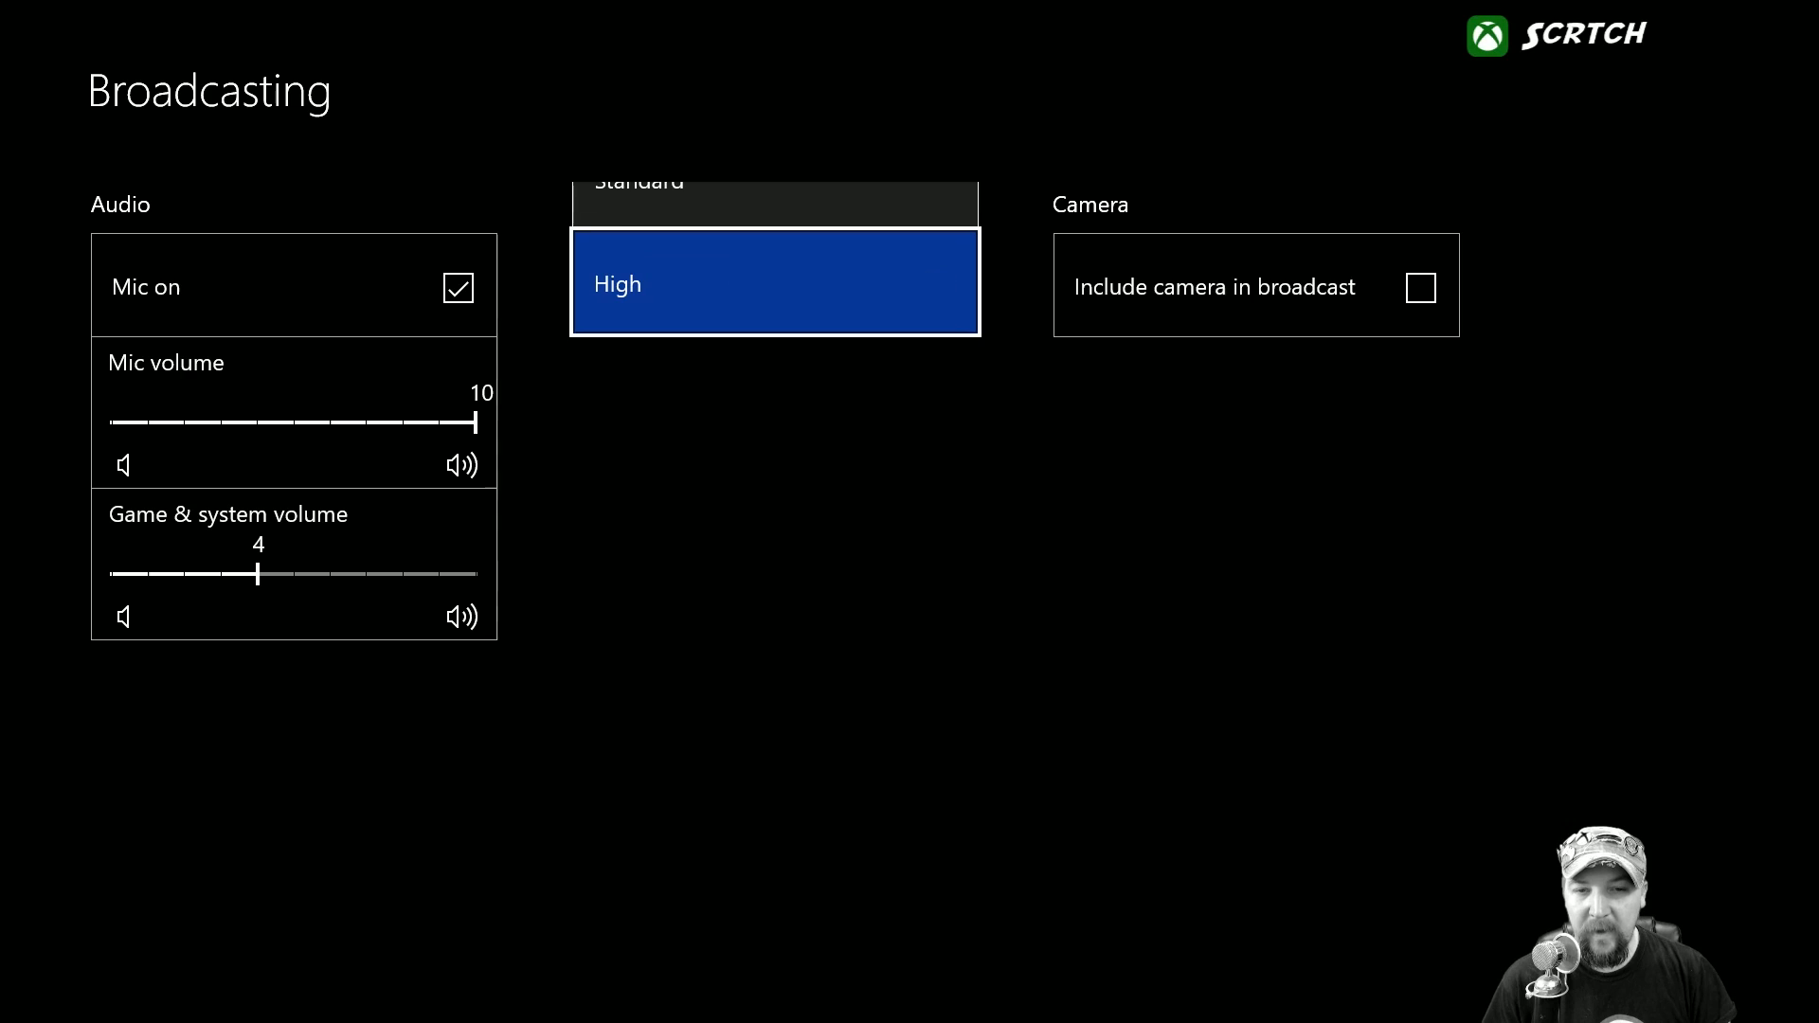
{"action": "left_click", "coordinate": [777, 282]}
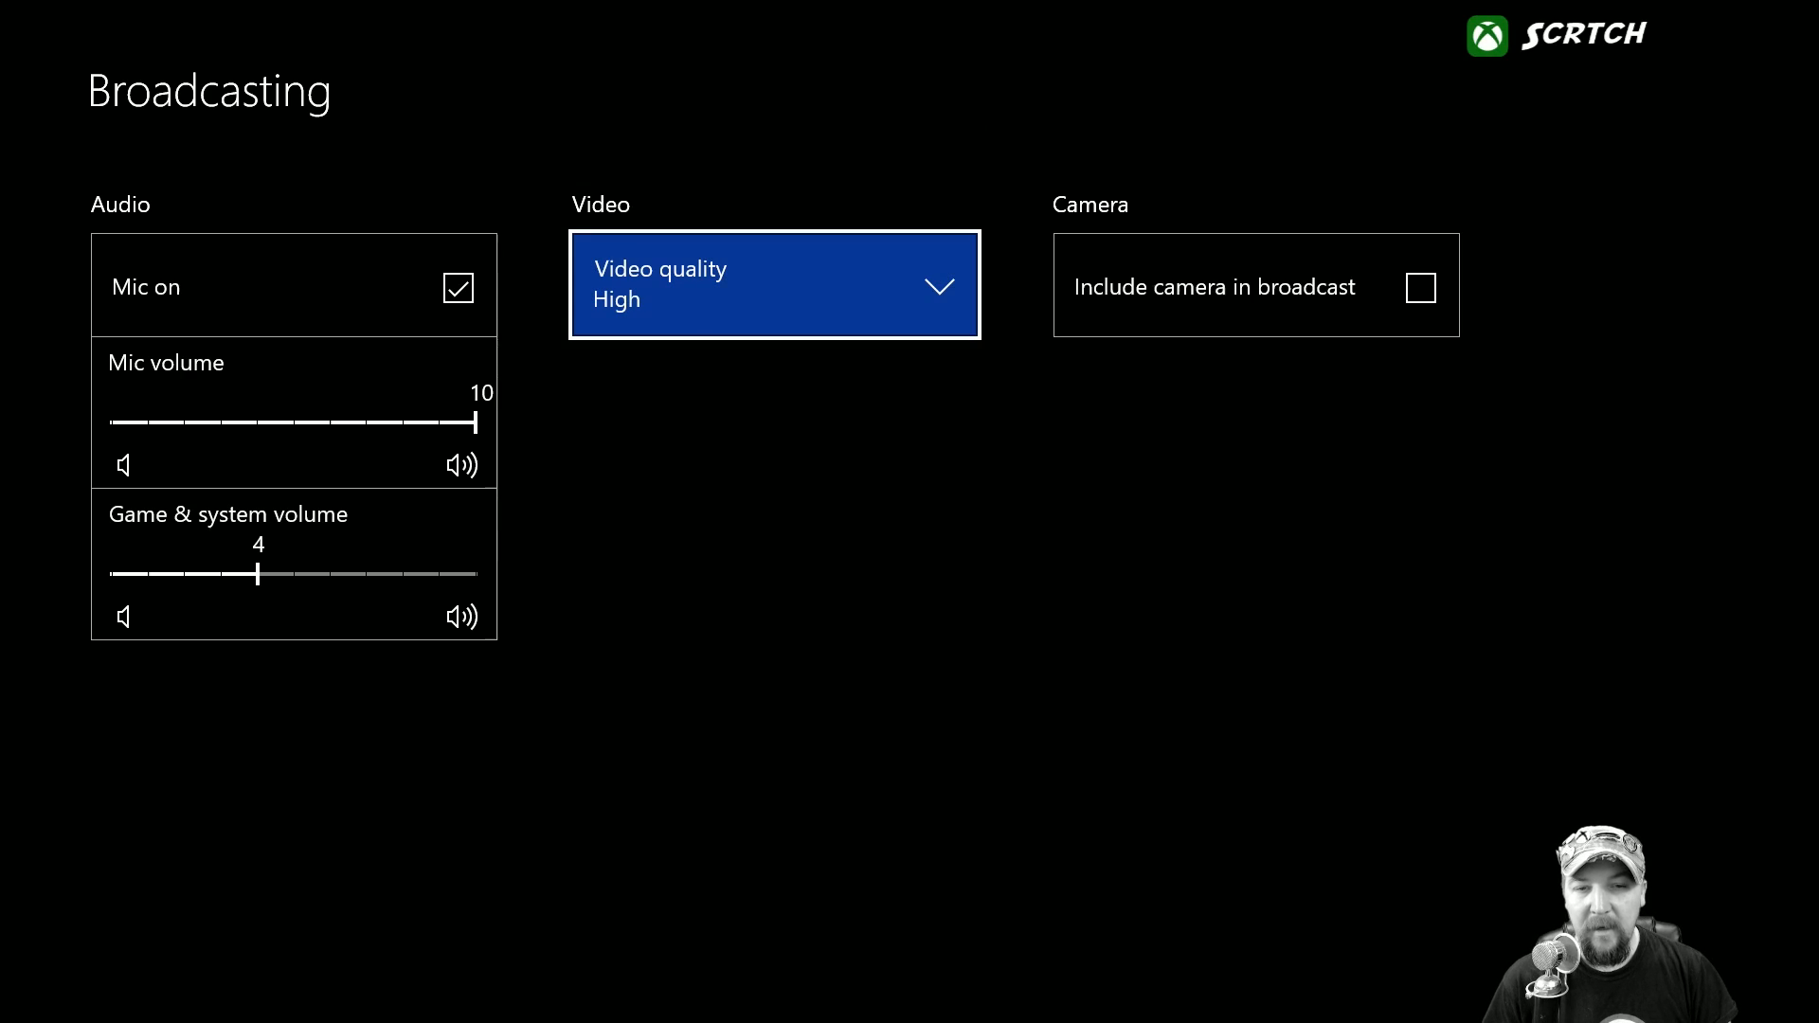